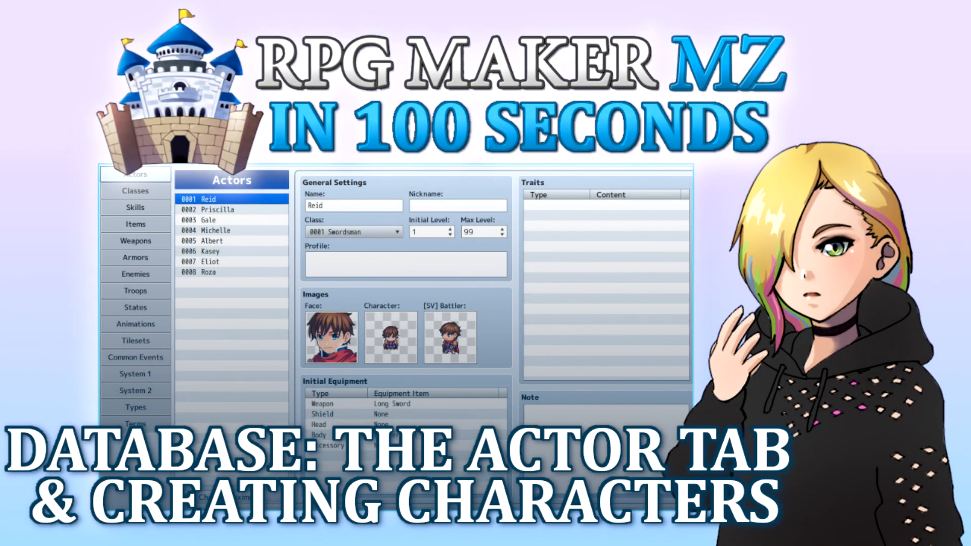
Show the Tools menu listing the editor tools.
left_click(154, 18)
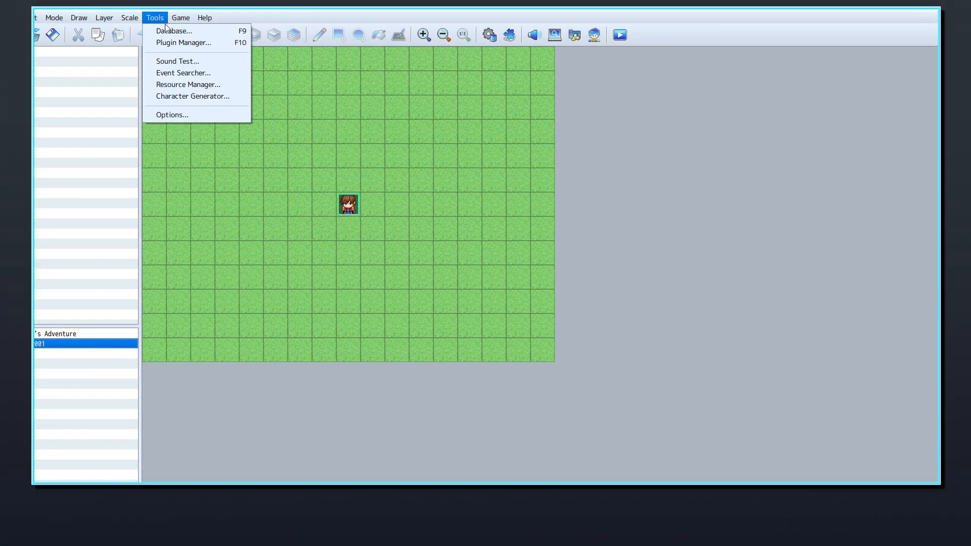
Launch the Database, landing on the Actors section with Reid selected.
left_click(174, 30)
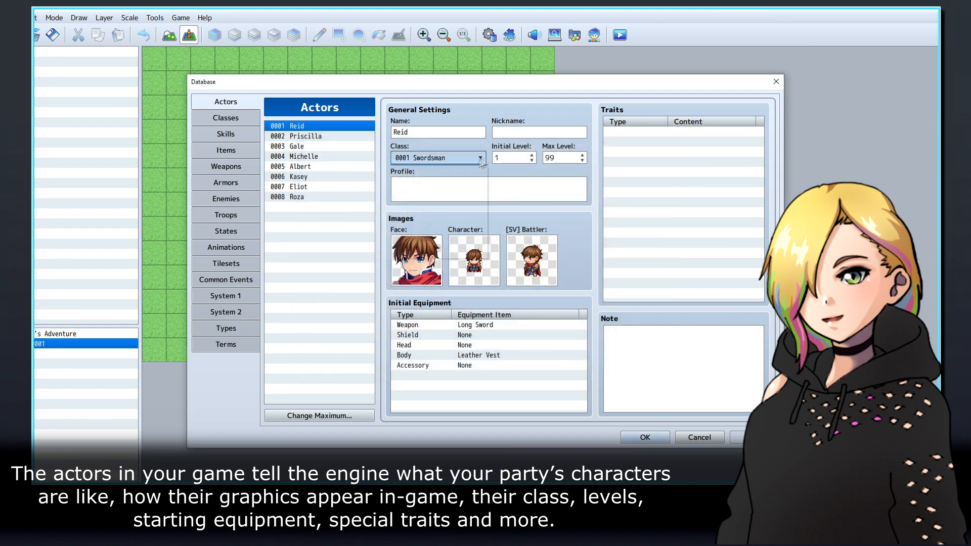
Add a ninth actor slot for Dave with the profile 'Dave is from another planet.', checking Reid's entry in between.
left_click(488, 189)
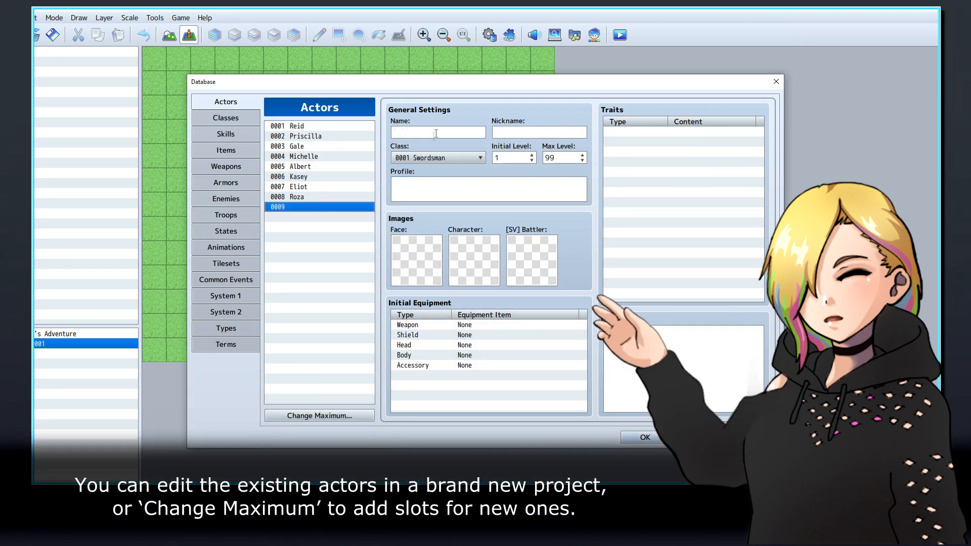
type("Dave is from another planet.")
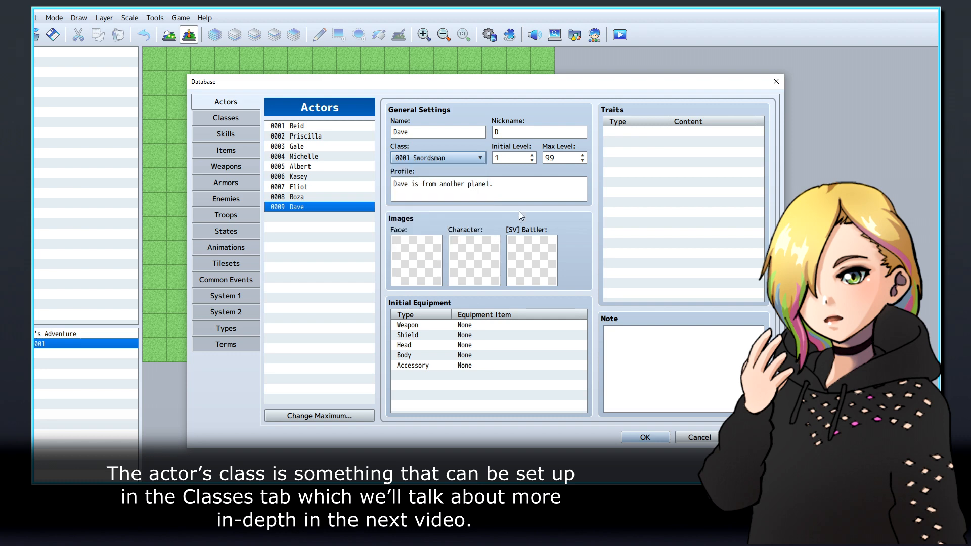
left_click(226, 117)
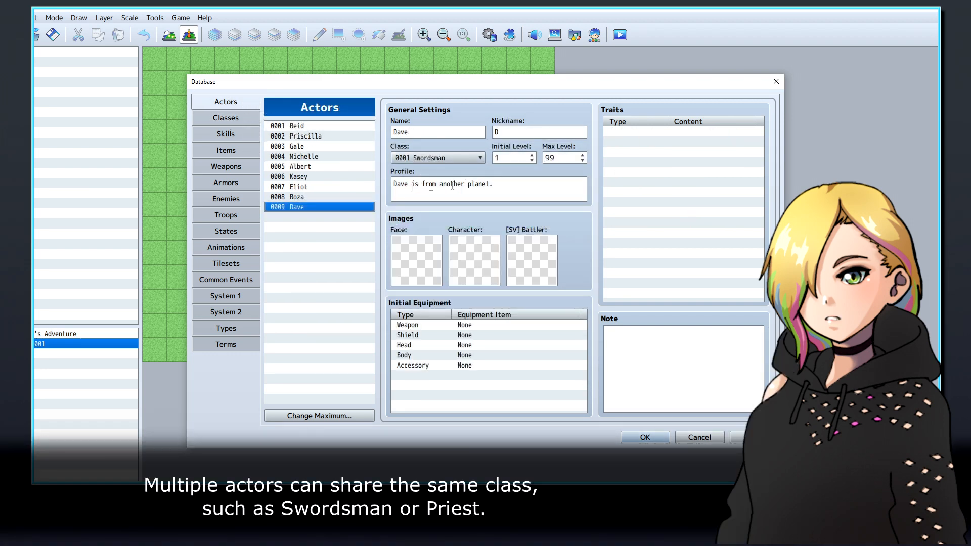
left_click(298, 125)
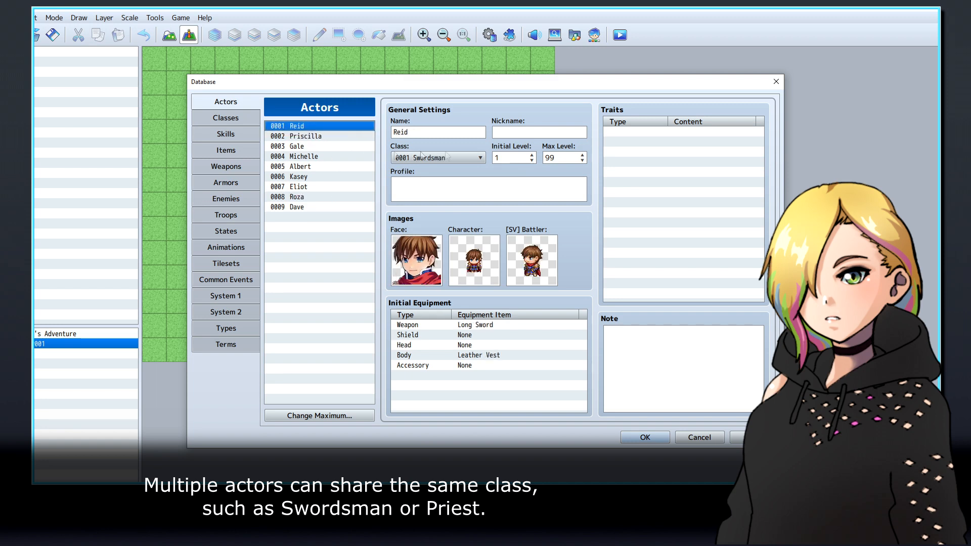
left_click(298, 206)
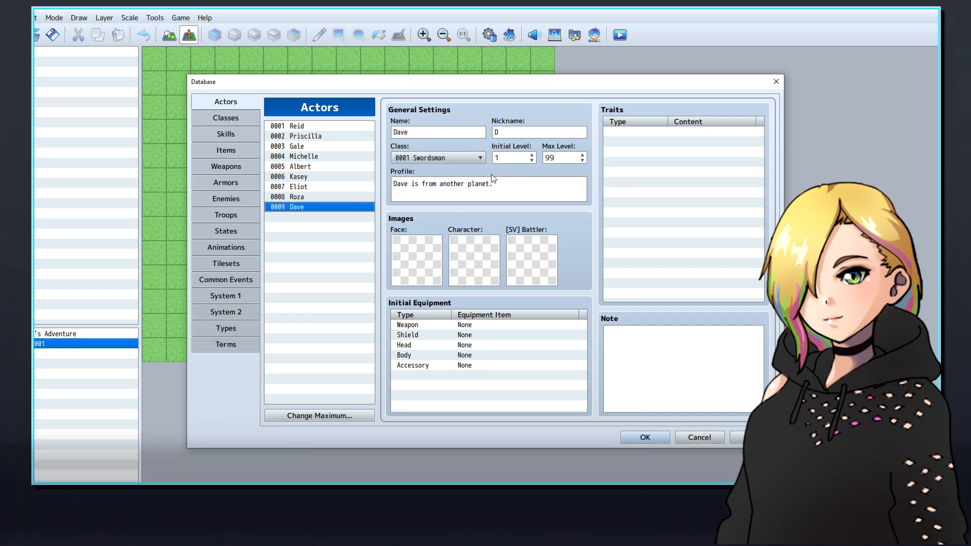
Give Reid a Max HP debuff rate 100% trait and start adding another trait.
left_click(296, 125)
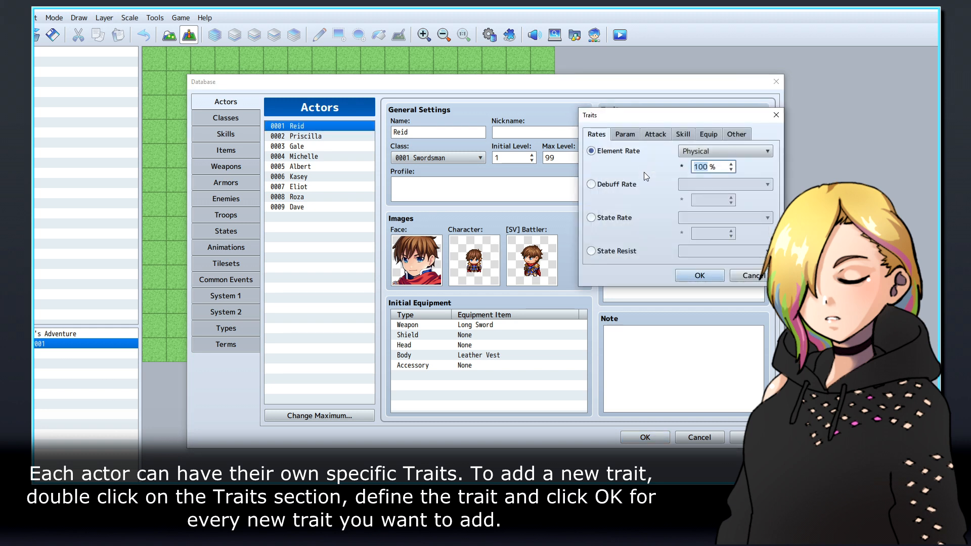
mouse_move(703, 259)
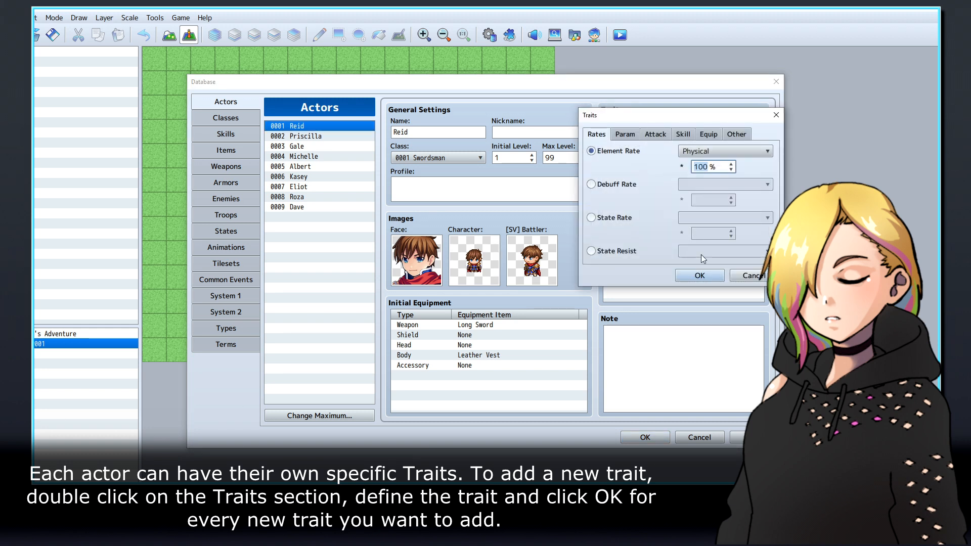
left_click(591, 184)
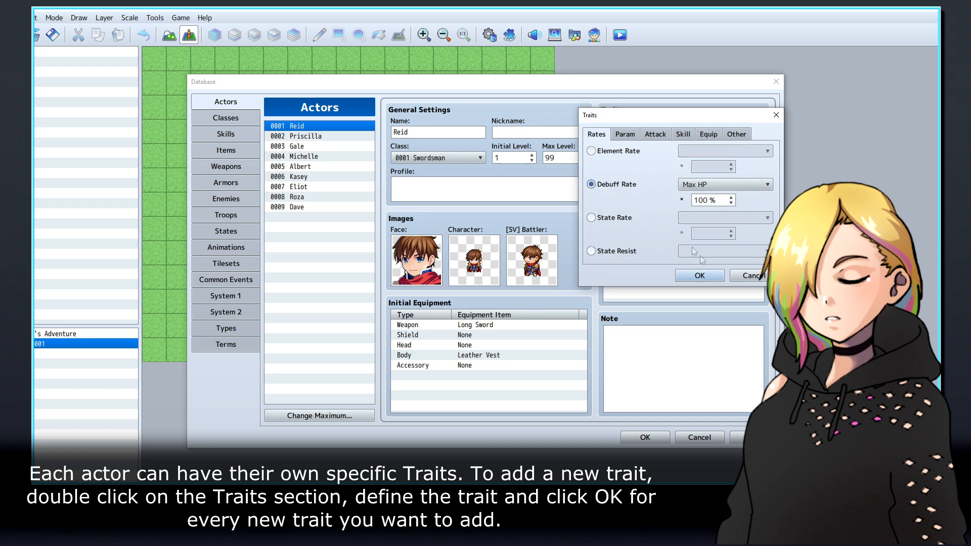
left_click(699, 275)
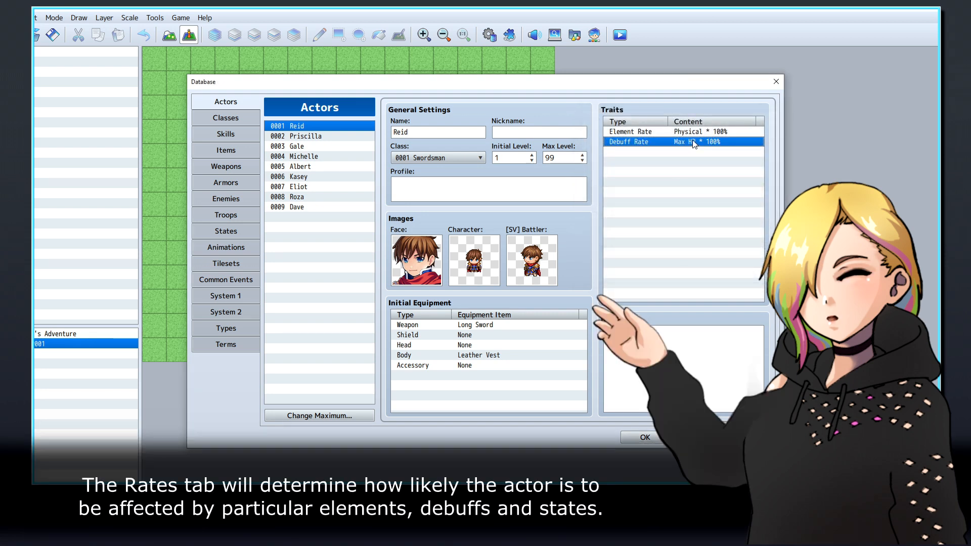
double_click(688, 141)
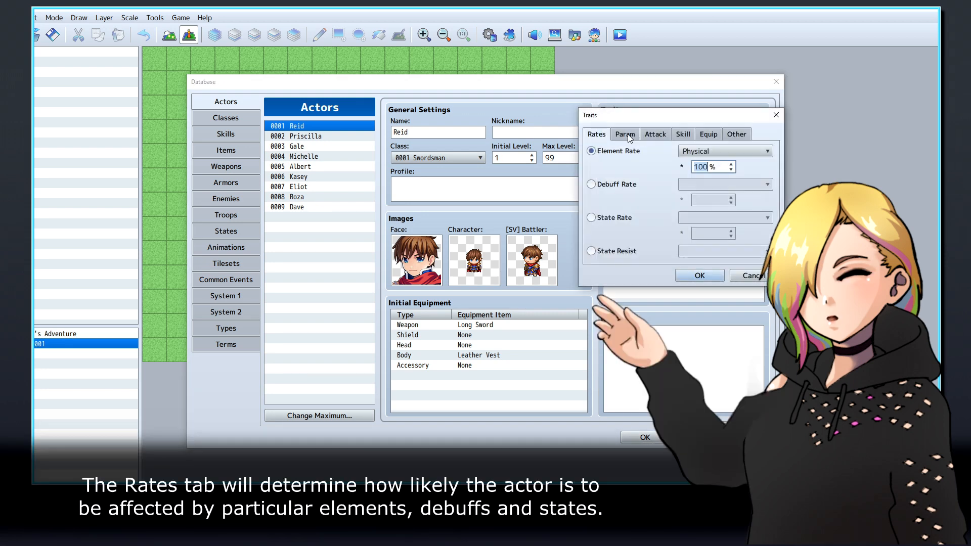
left_click(592, 184)
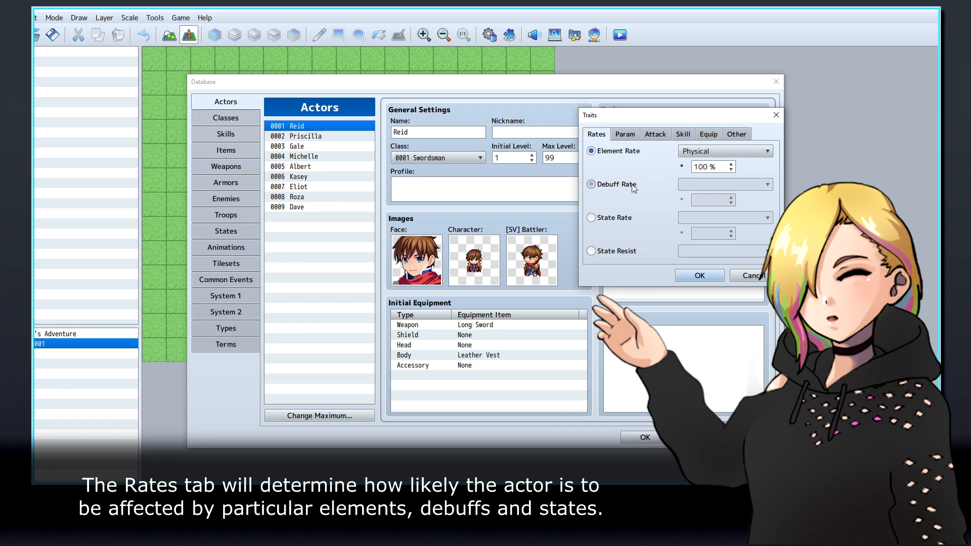
Preview the Param trait options with Max HP, then move to the Attack options.
left_click(624, 134)
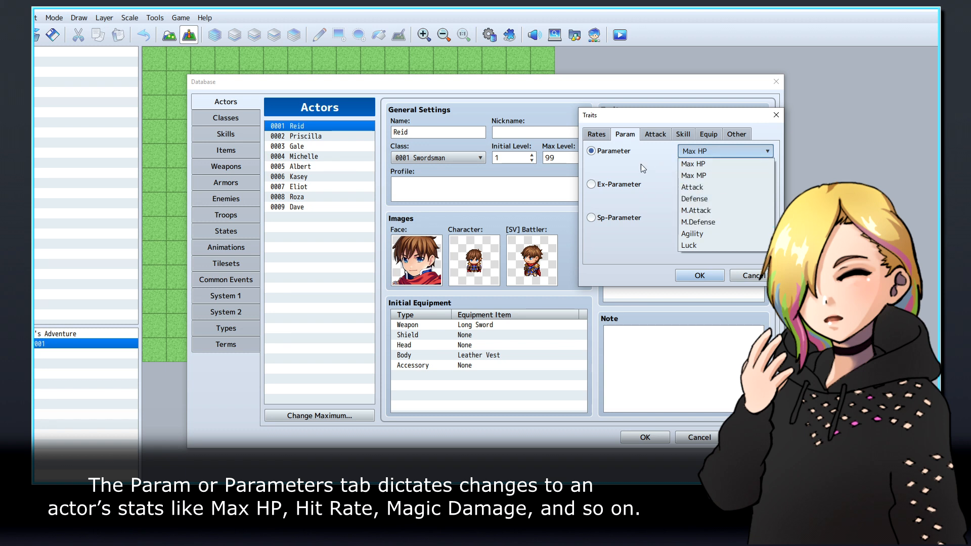
left_click(693, 164)
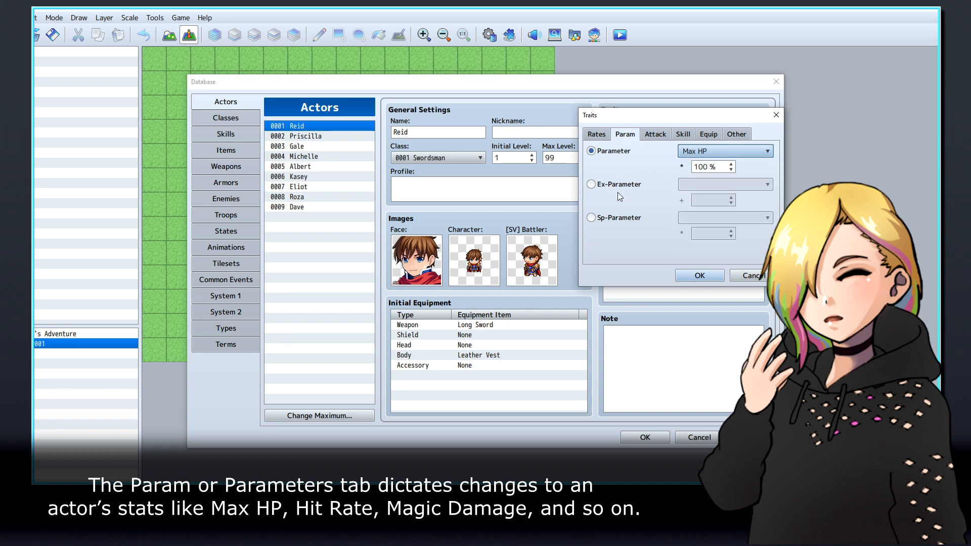
left_click(655, 134)
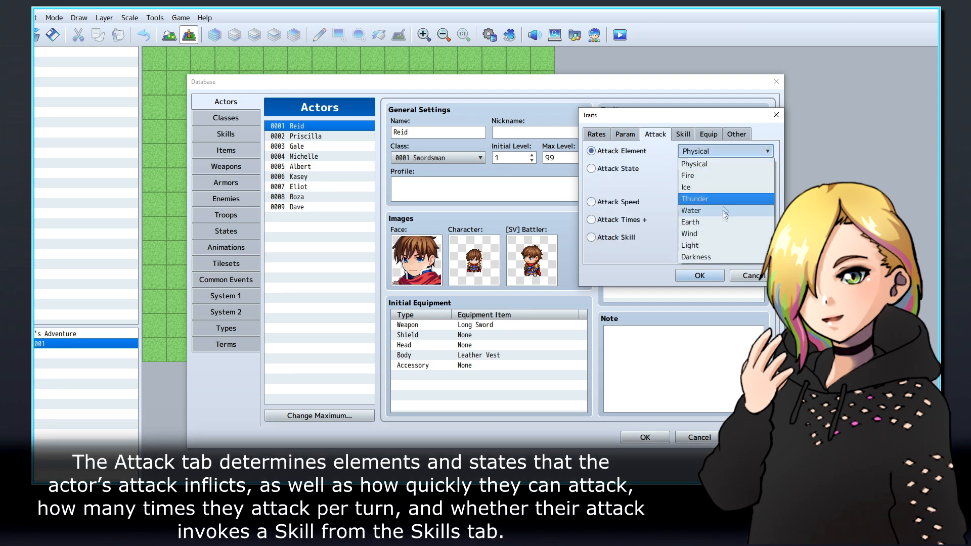
Preview Attack State, Attack Times + and Attack Skill traits, leaving Attack Skill set to 0001 Attack.
left_click(592, 169)
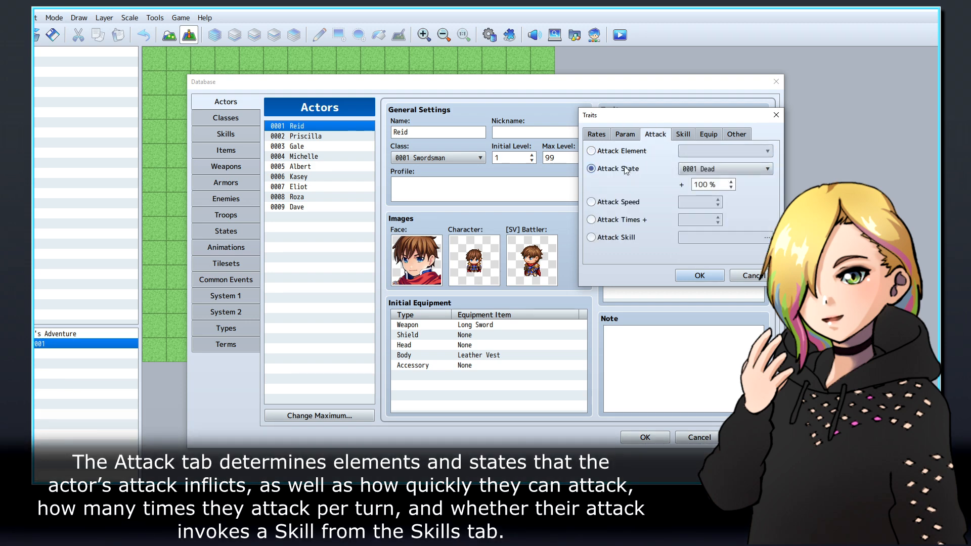
left_click(592, 219)
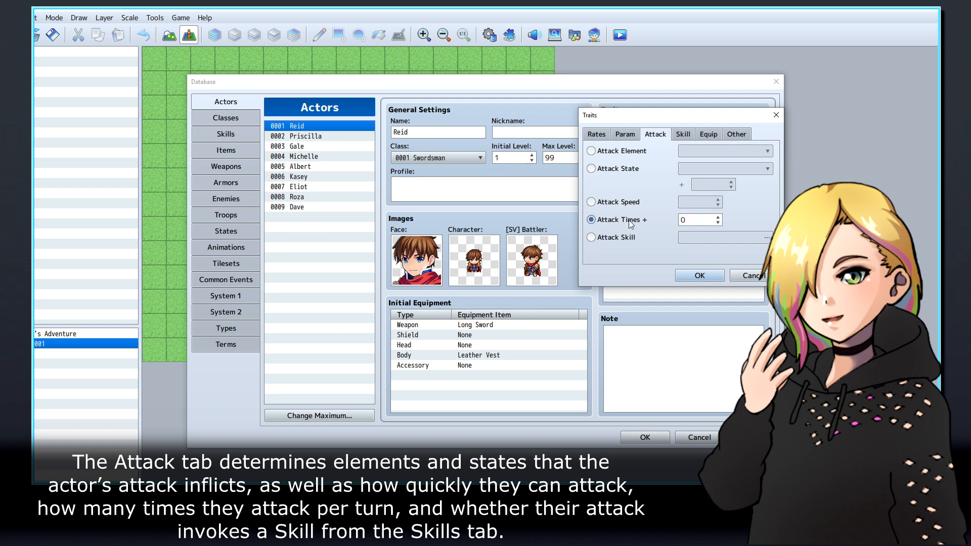
left_click(591, 237)
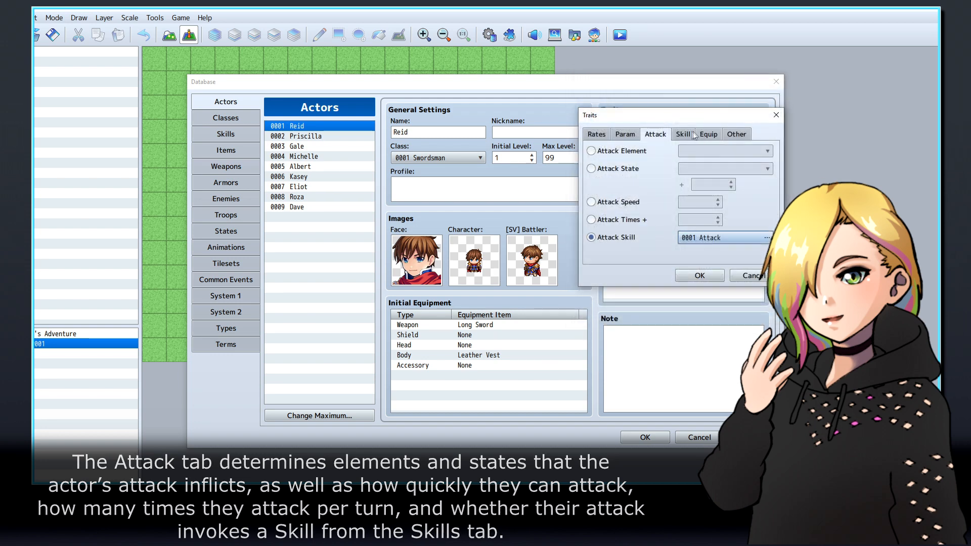
Check the Skill trait options and the database Types with Magic and Special skill types, then the Equip traits.
left_click(683, 133)
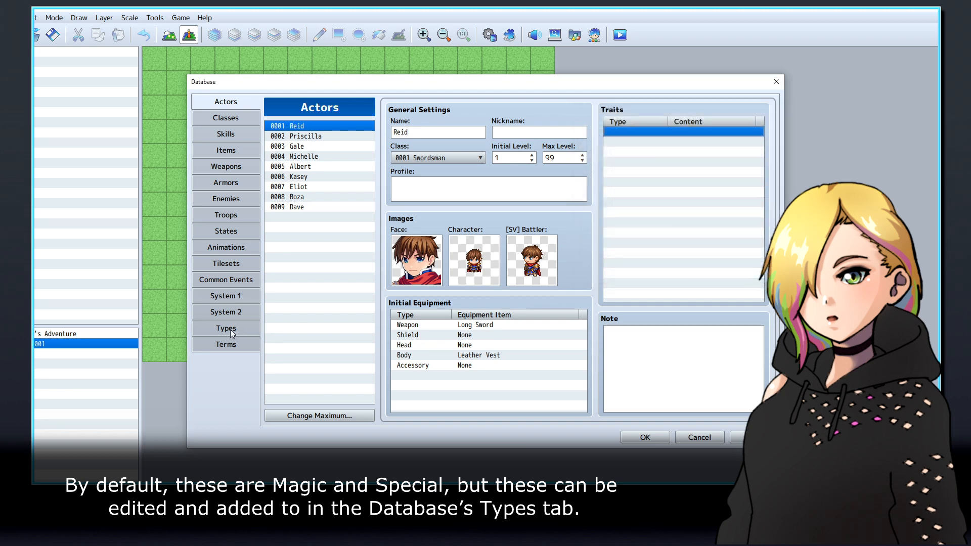
left_click(225, 328)
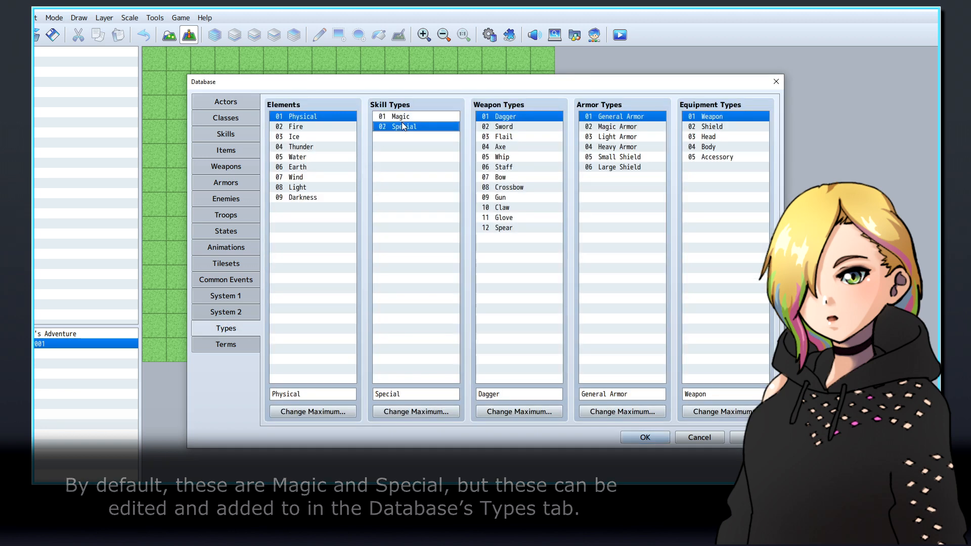
left_click(226, 101)
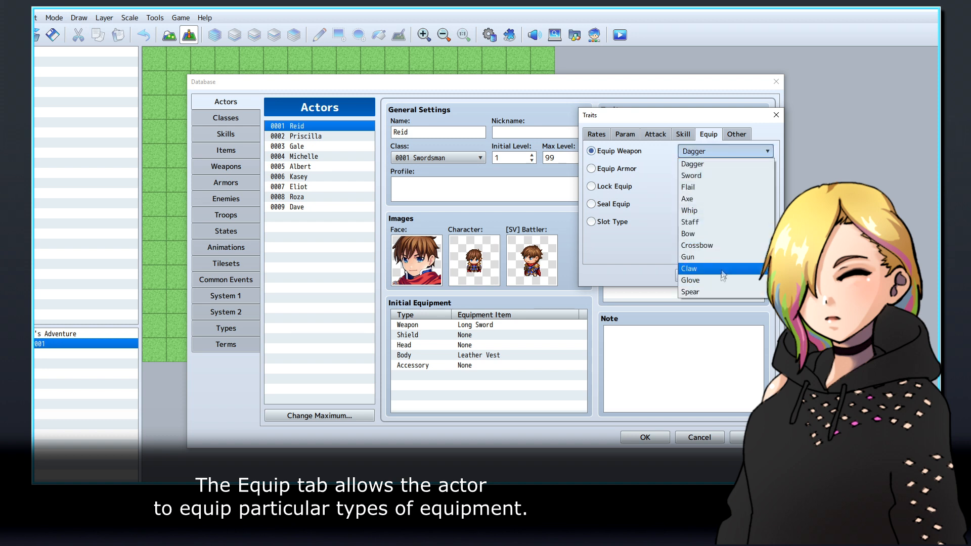
Show the Other traits with Party Ability set to Encounter Half.
left_click(735, 133)
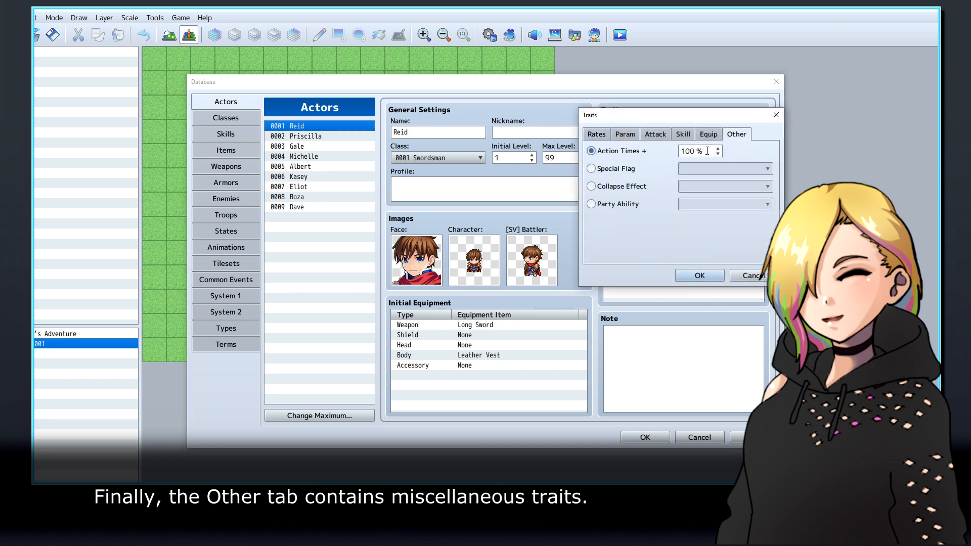
left_click(590, 203)
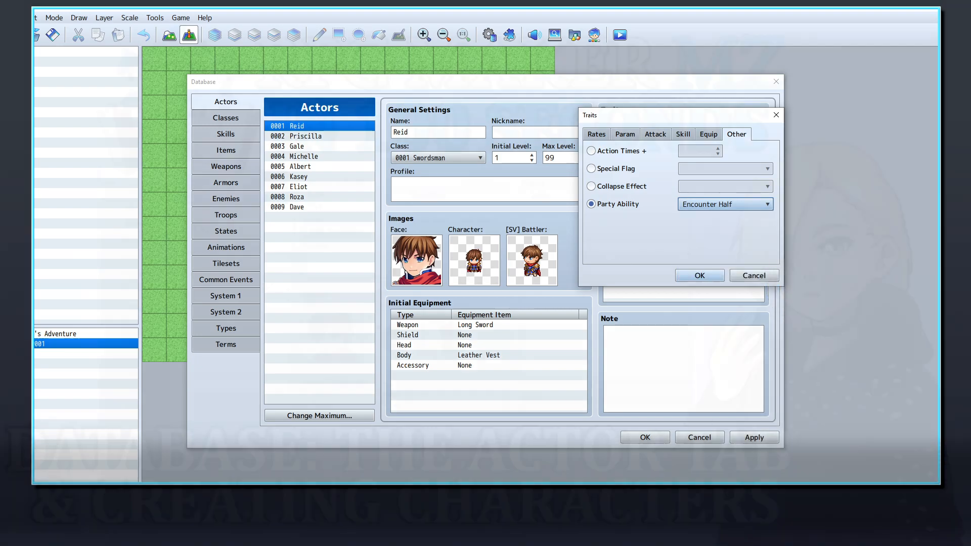